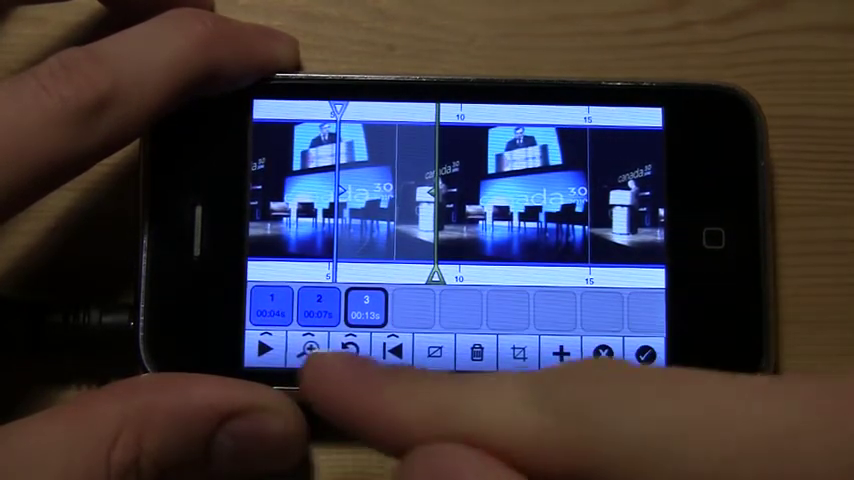
Zoom in on the project timeline so the split clip blocks enlarge.
{"action": "left_click", "coordinate": [308, 352]}
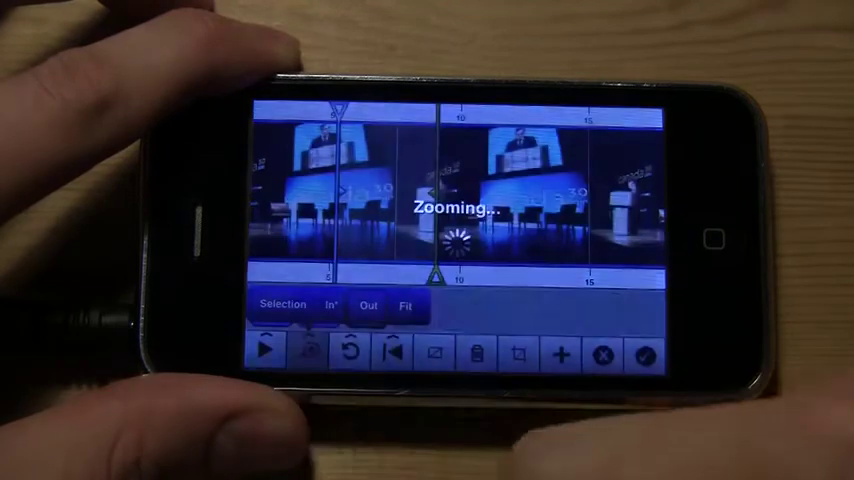